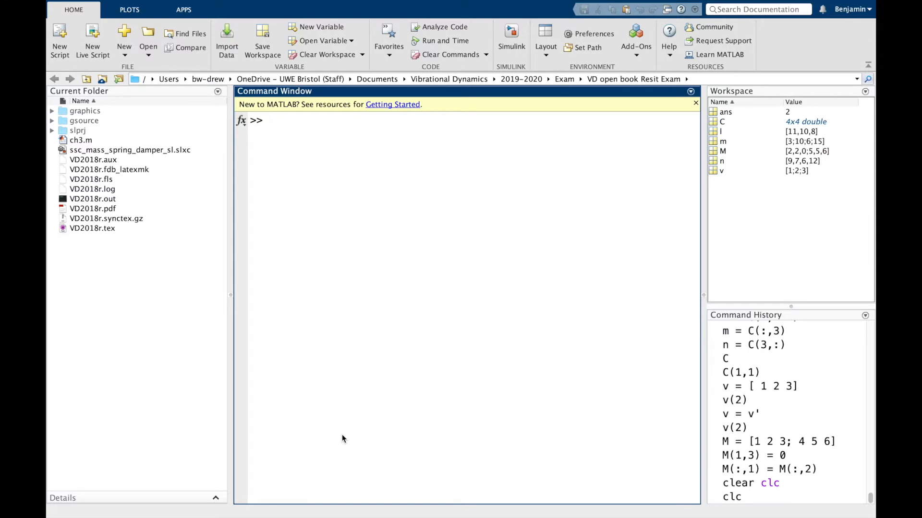
# - Create the 4×4 magic square C with C = magic(4)
pyautogui.write('C')
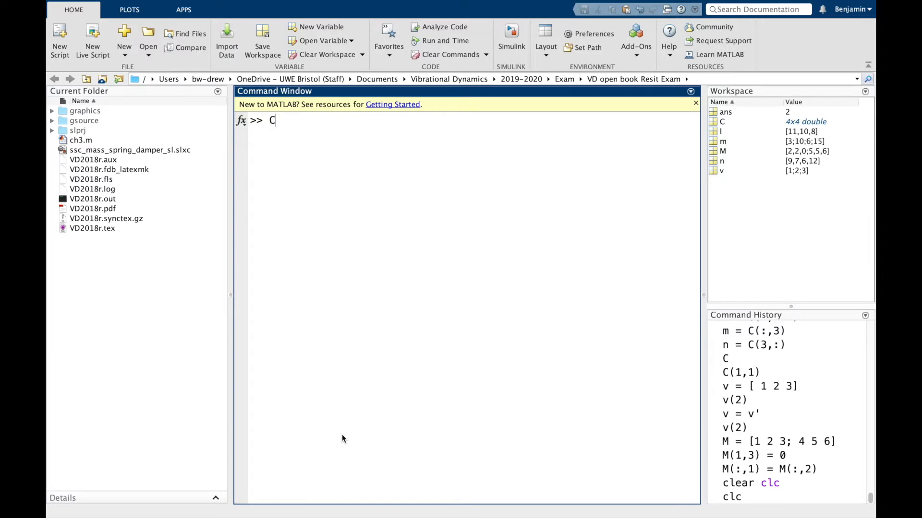
pyautogui.write('= magic(4')
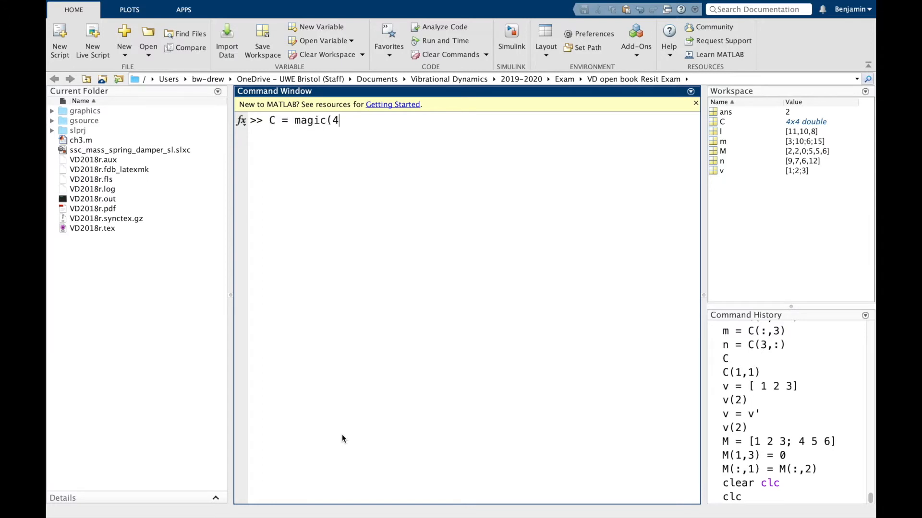
pyautogui.press('Enter')
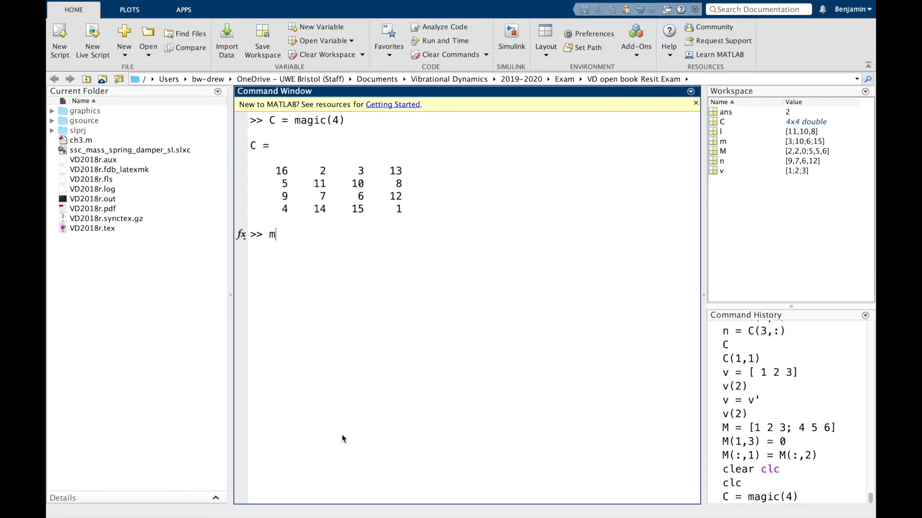
# - Store the third column of C as m = C(:,3) and the second as n = C(:,2)
pyautogui.write('=')
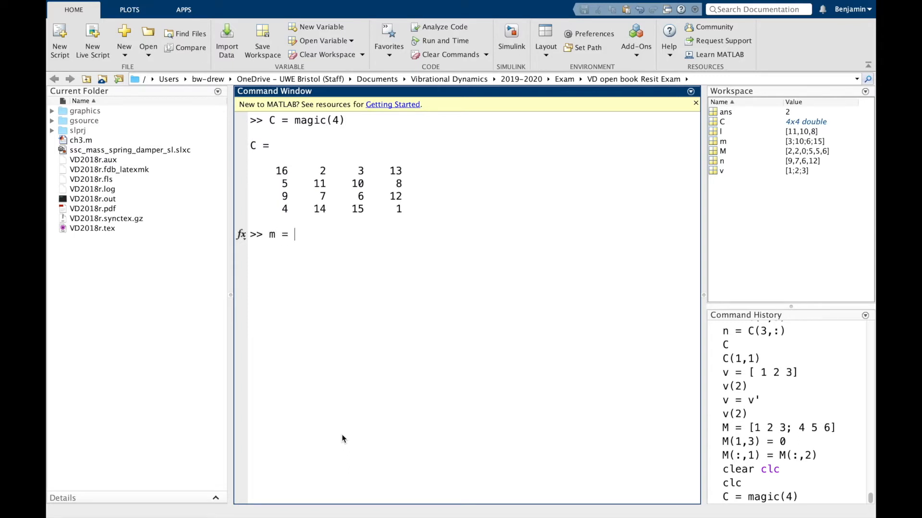
pyautogui.write('(:,3')
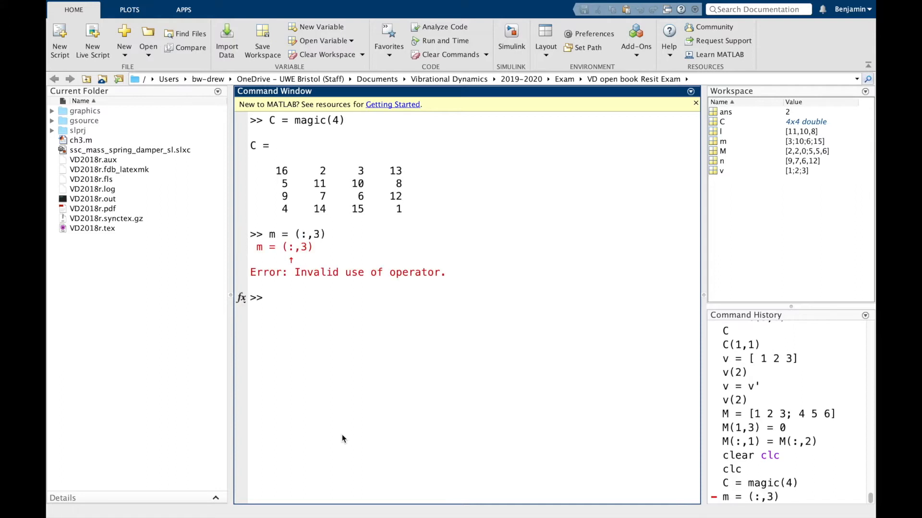
pyautogui.write('m = (:,3)')
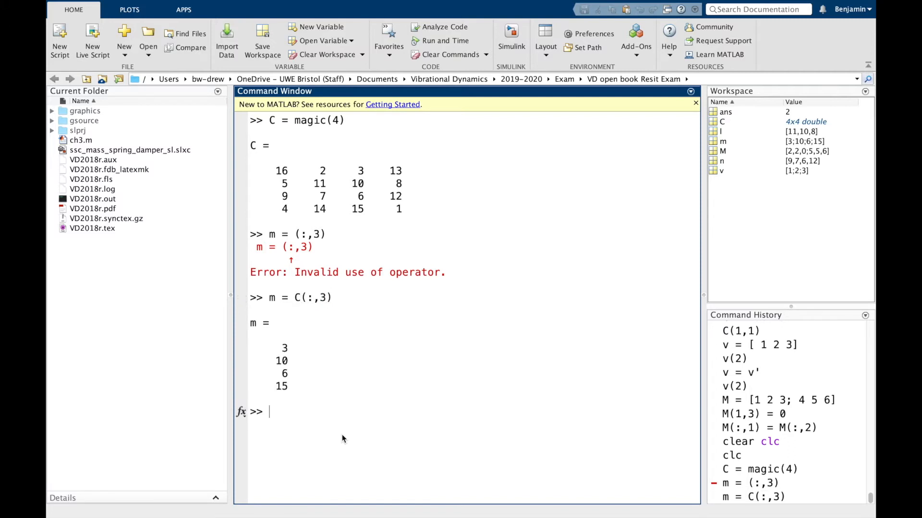
pyautogui.write('n')
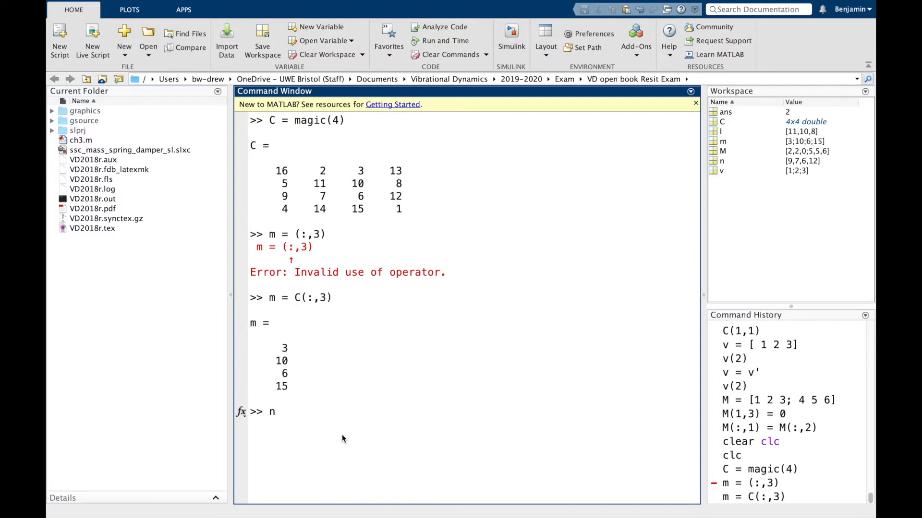
pyautogui.write('= (:,2')
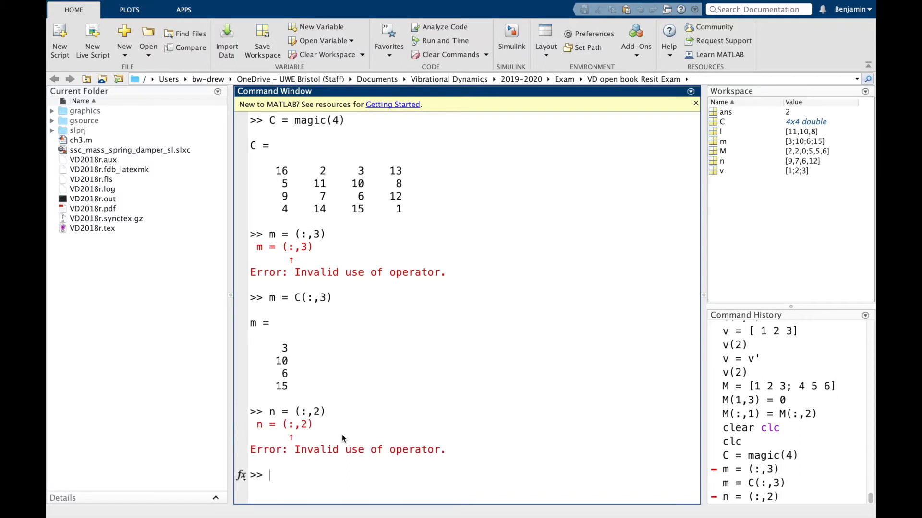
pyautogui.write('n = C(:,2)')
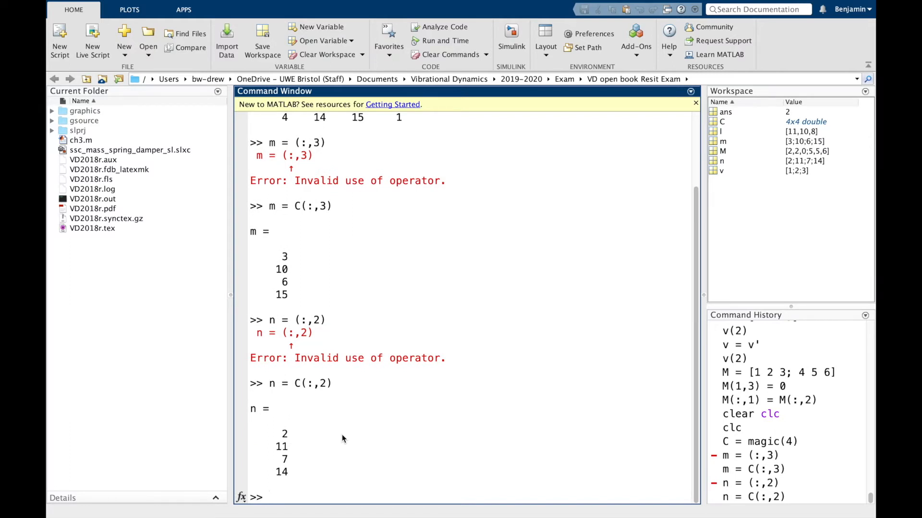
# - Concatenate m and n horizontally into q, using both q = [m n] and q = [m,n]
pyautogui.write('q')
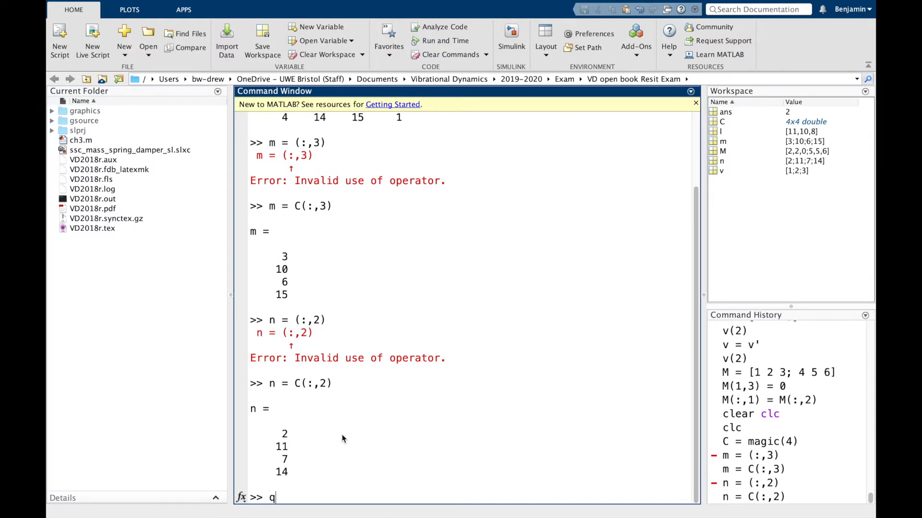
pyautogui.write('=')
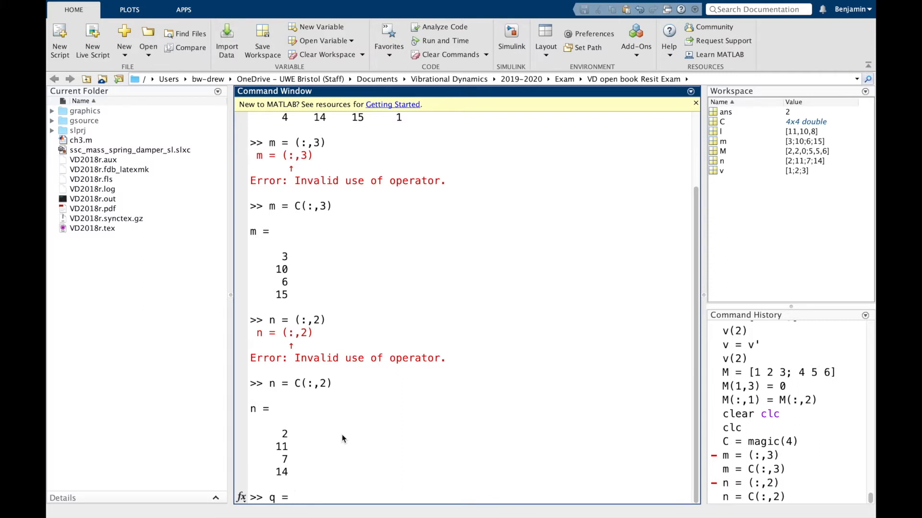
pyautogui.write('[m')
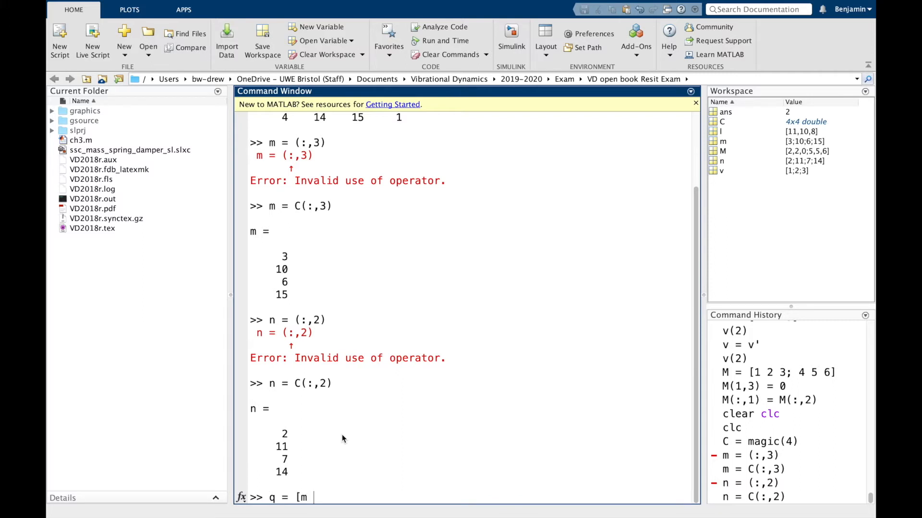
pyautogui.write('n]')
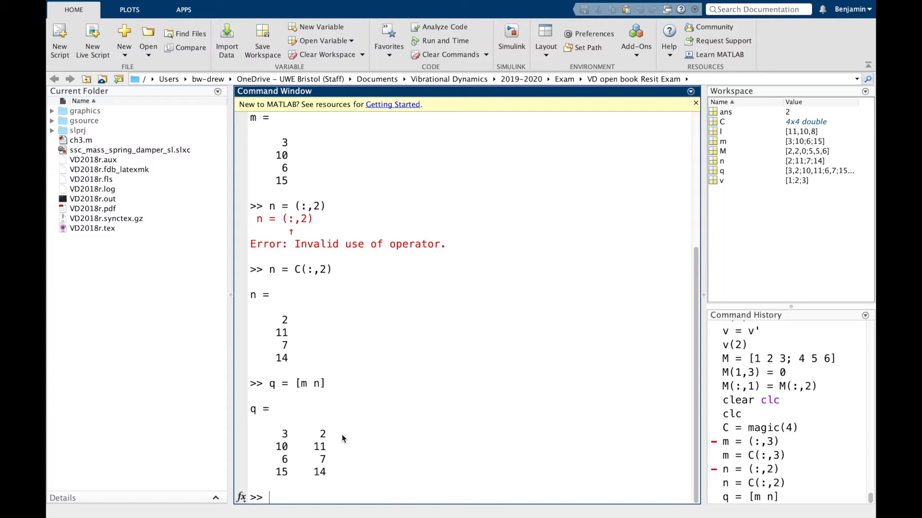
pyautogui.write('q =')
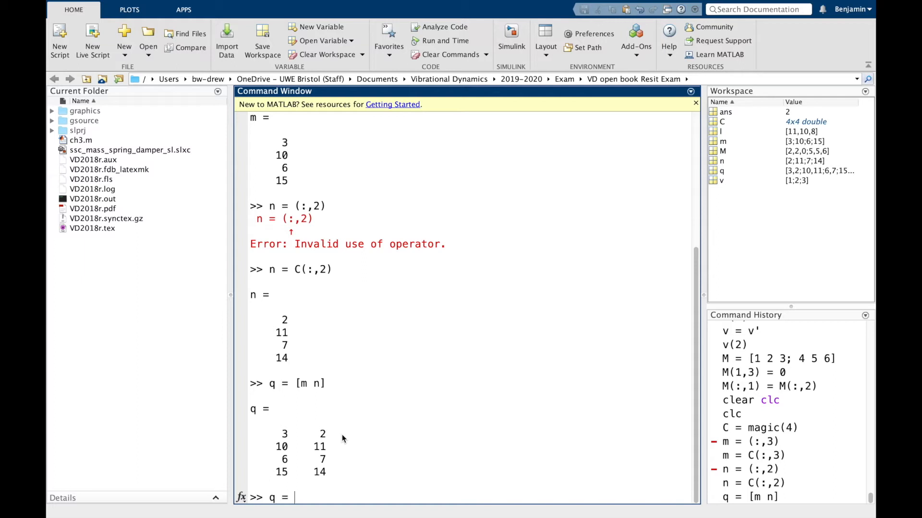
pyautogui.write('[,')
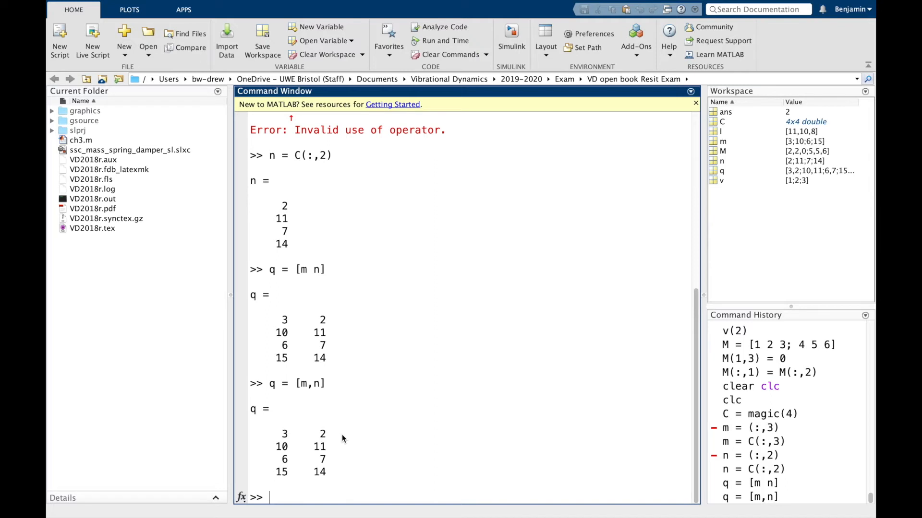
# - Create D = magic(3) and E = D.*2, the element-wise doubling of D
pyautogui.write('D = magci')
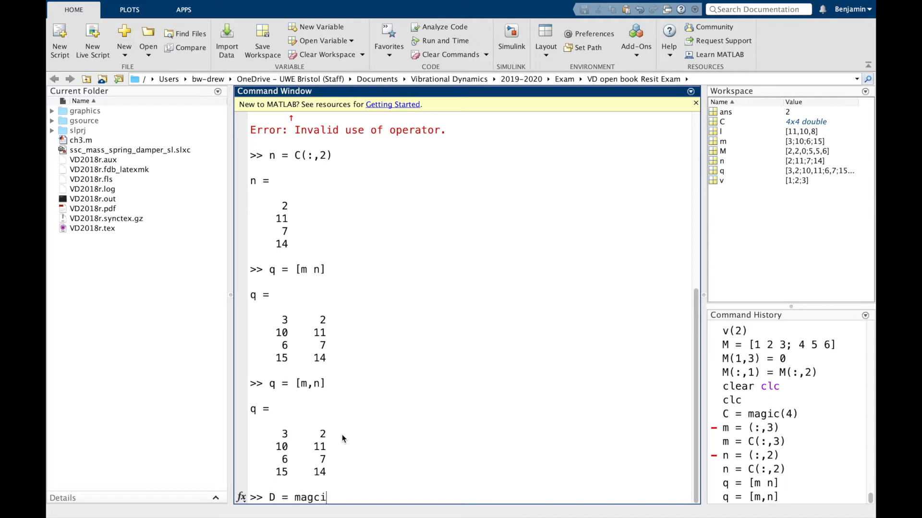
pyautogui.write('c(3')
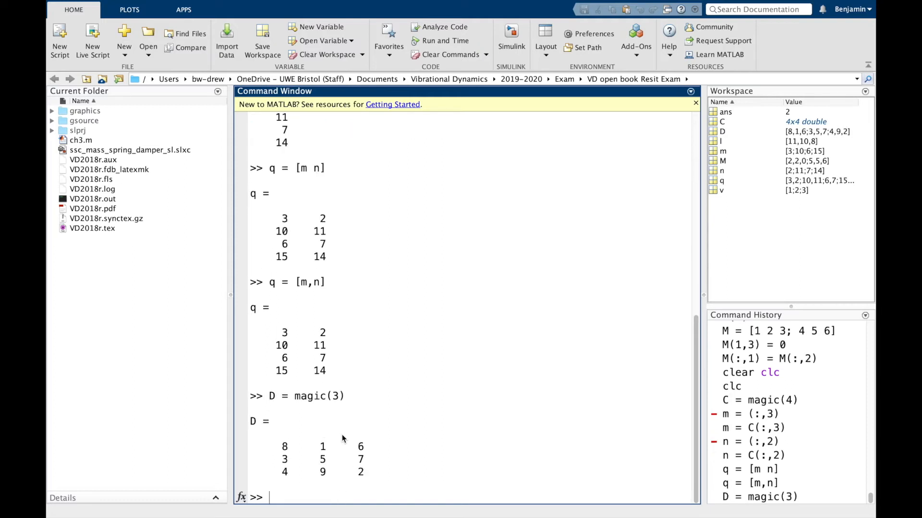
pyautogui.write('E = D.')
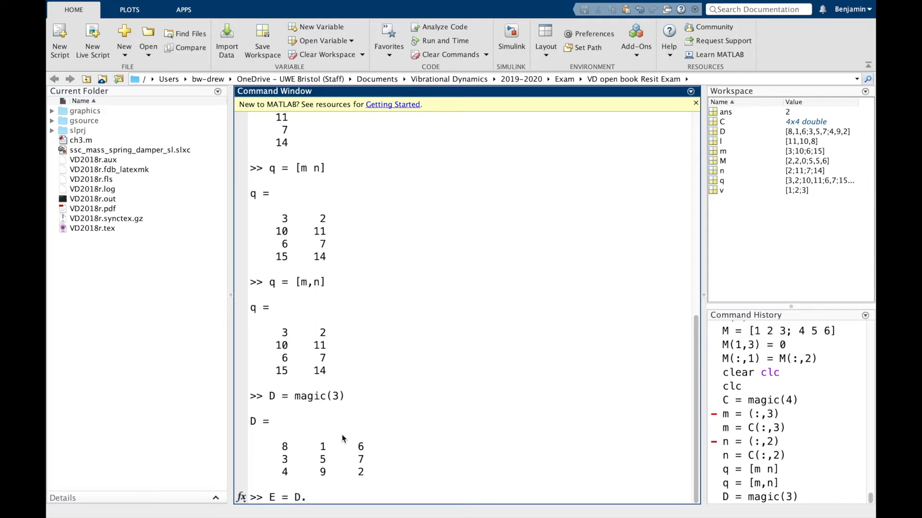
pyautogui.write('*')
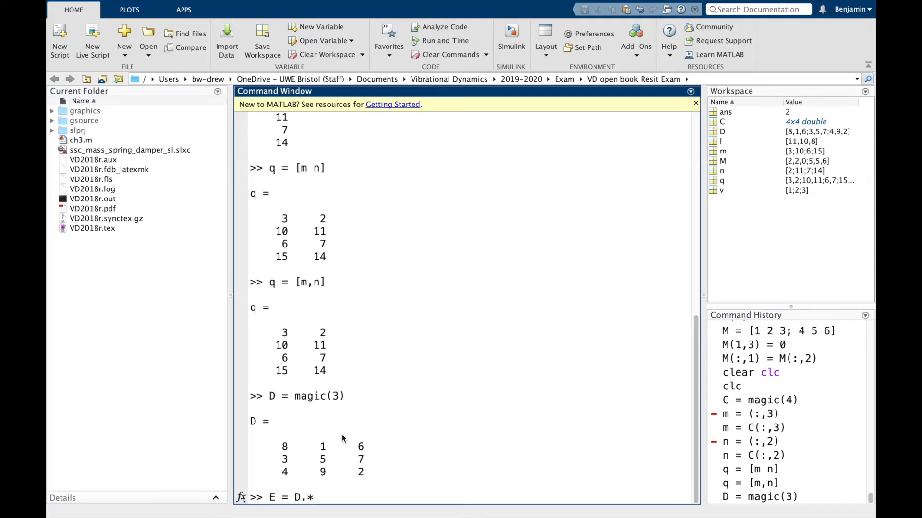
pyautogui.write('2;')
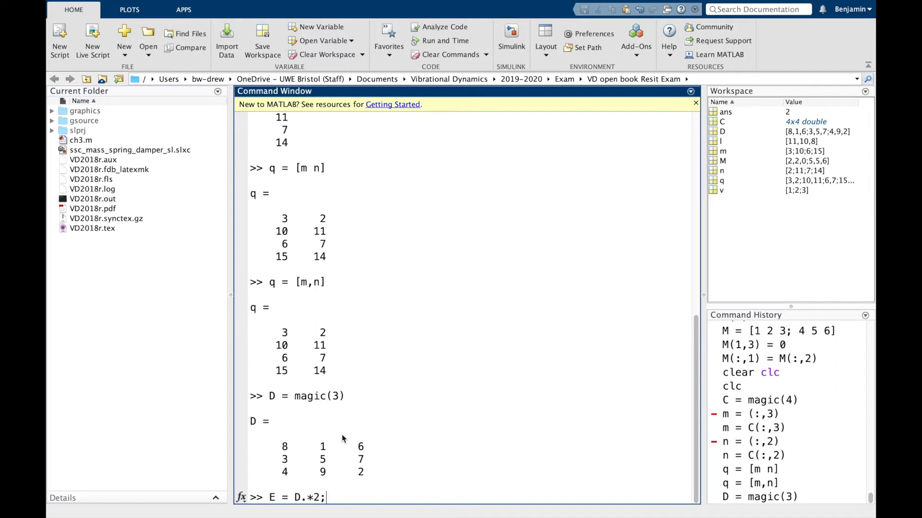
pyautogui.press('Enter')
pyautogui.write('E')
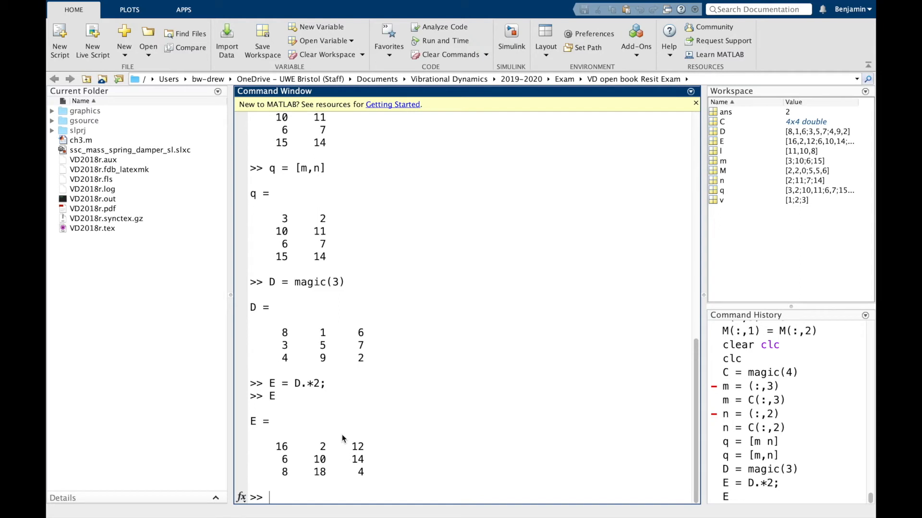
# - Form F = [D E] placing D and E side by side, then begin clearing the workspace
pyautogui.write('F =')
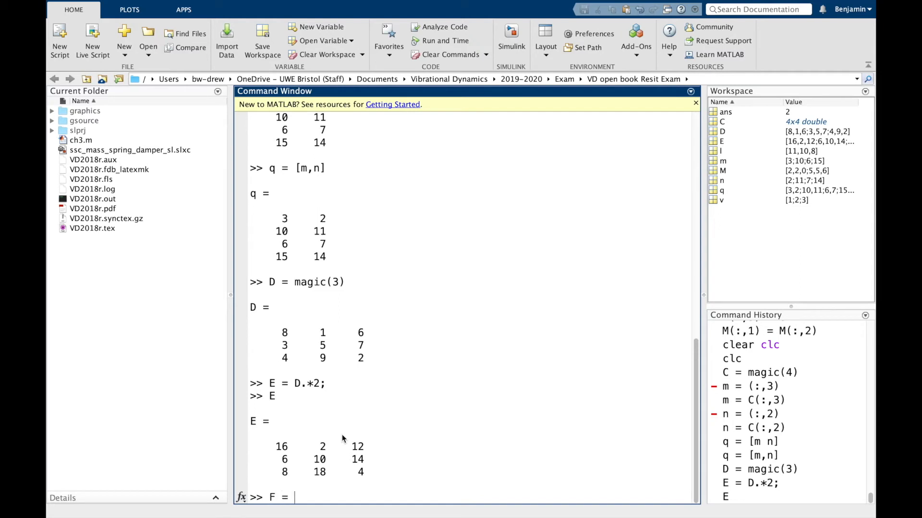
pyautogui.write('[D E')
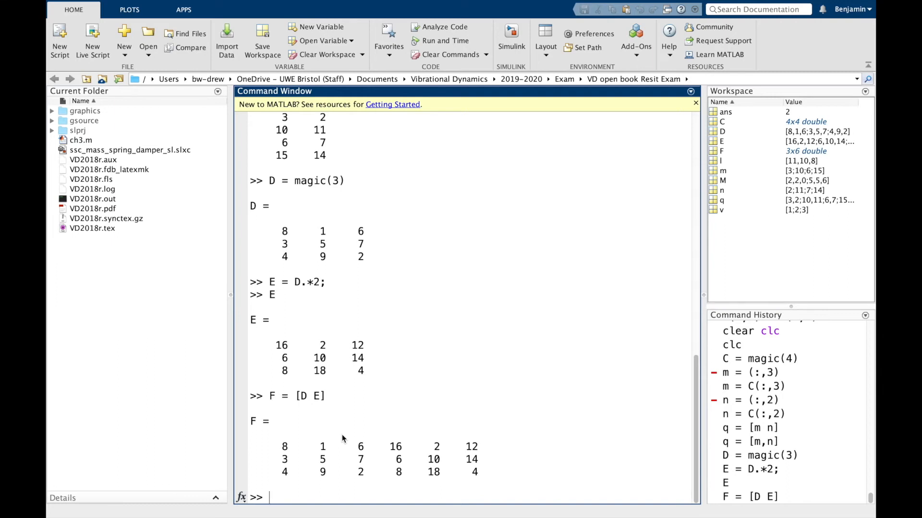
pyautogui.write('cl')
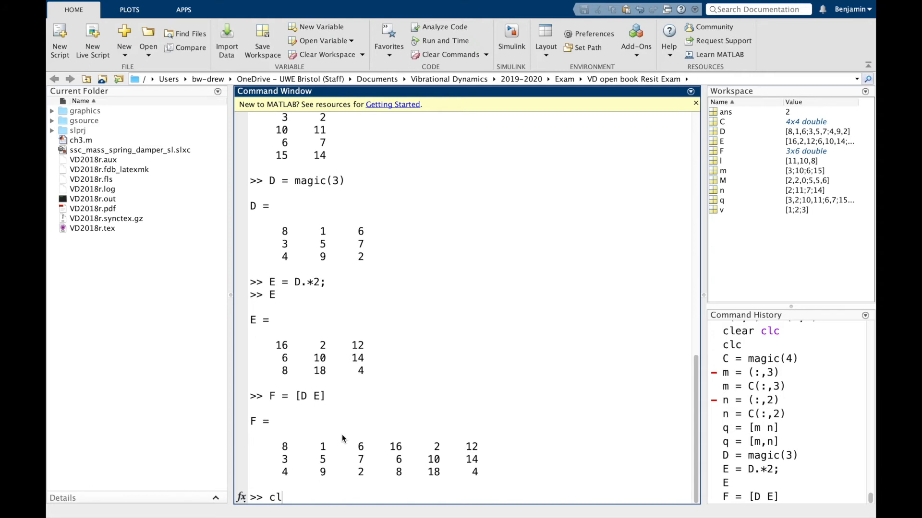
# - Clear the workspace and create 2×3 random matrices A = rand(2,3) and B = -rand(2,3)
pyautogui.press('Enter')
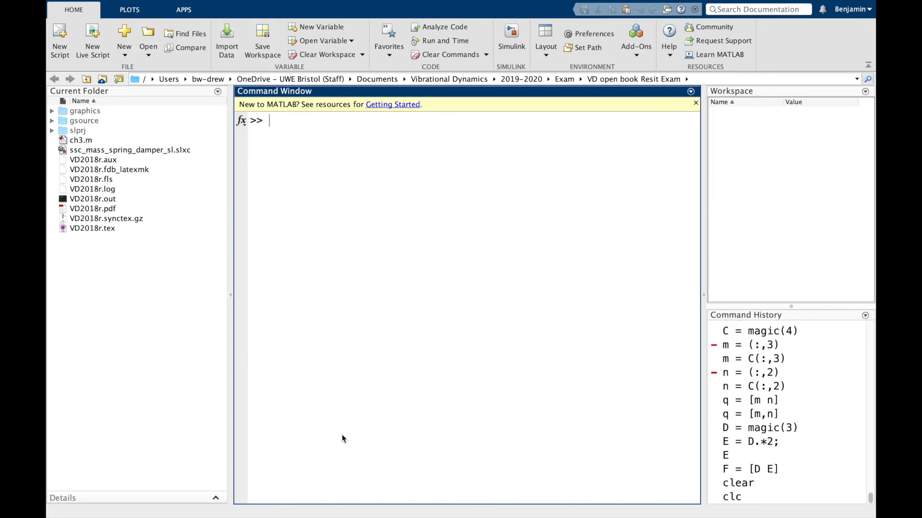
pyautogui.write('A =')
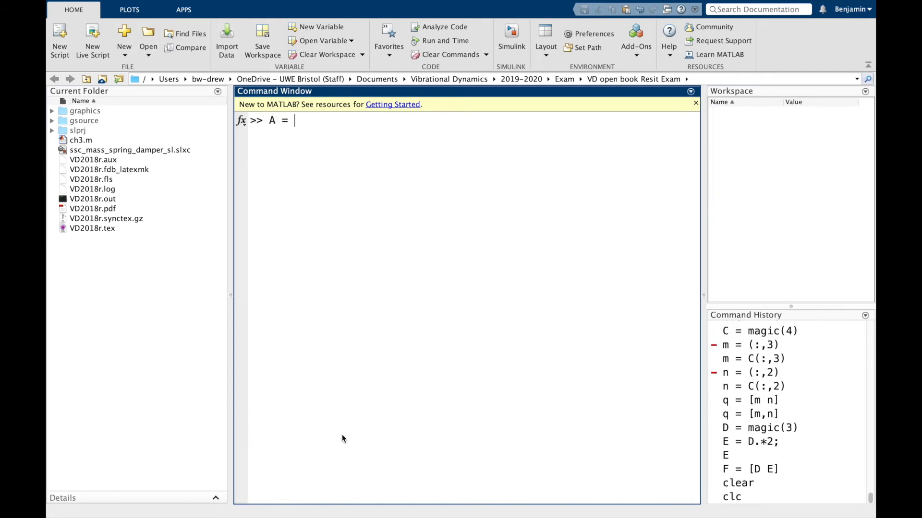
pyautogui.write('rand')
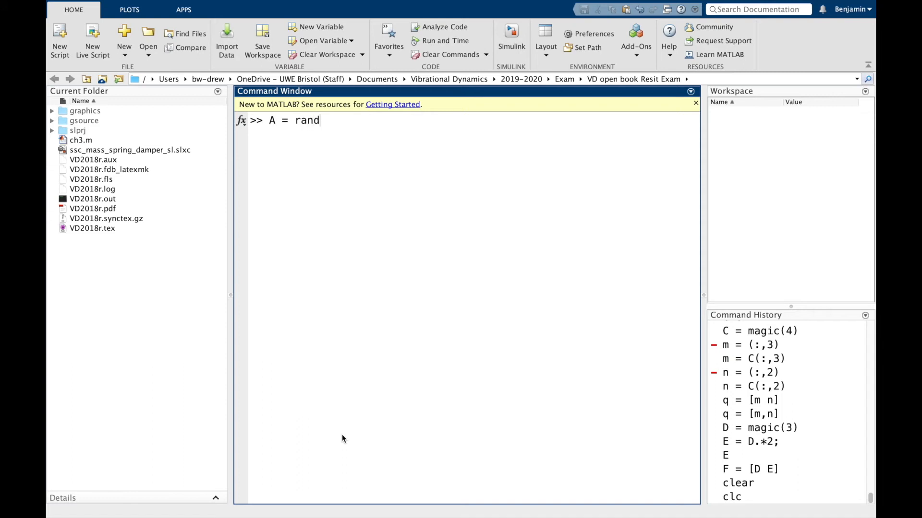
pyautogui.write('(')
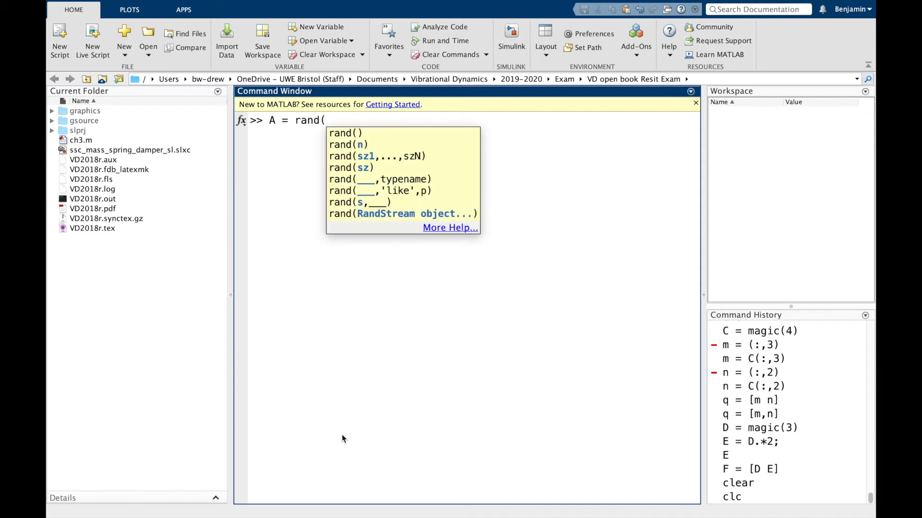
pyautogui.write('2,3')
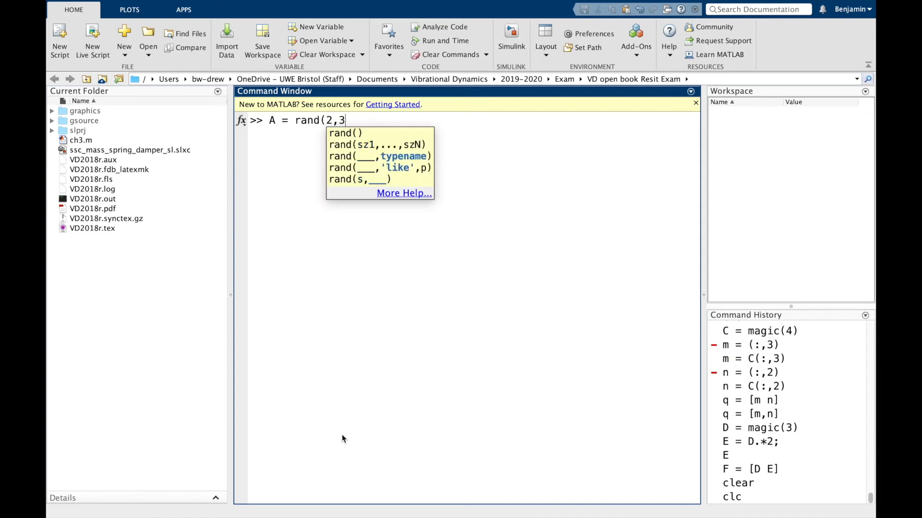
pyautogui.press('Enter')
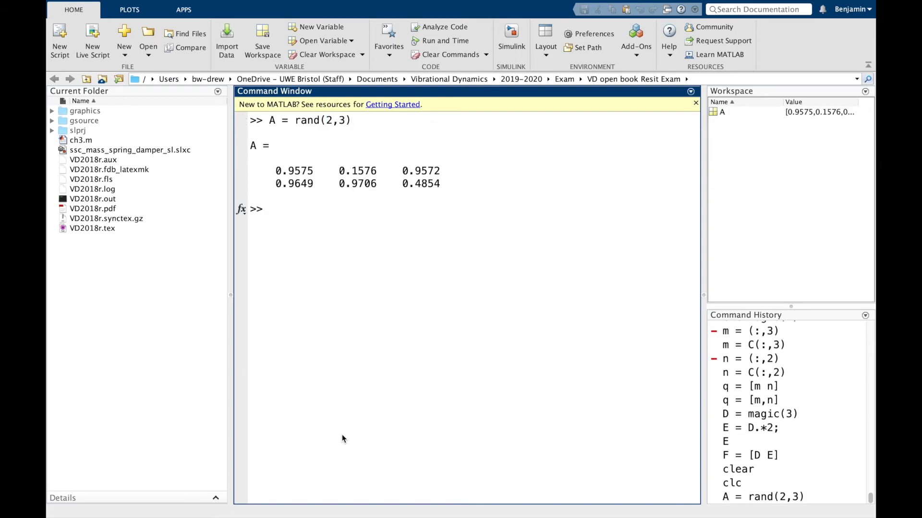
pyautogui.write('B = -')
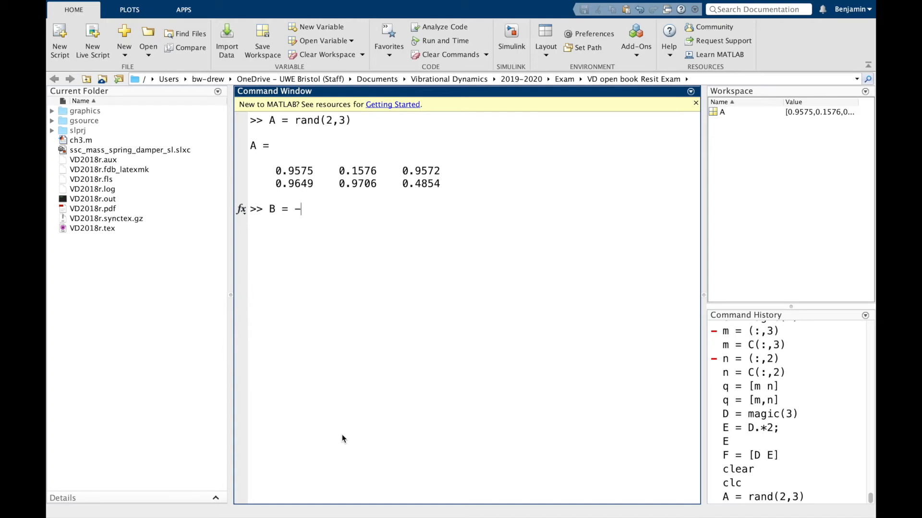
pyautogui.write('rad(')
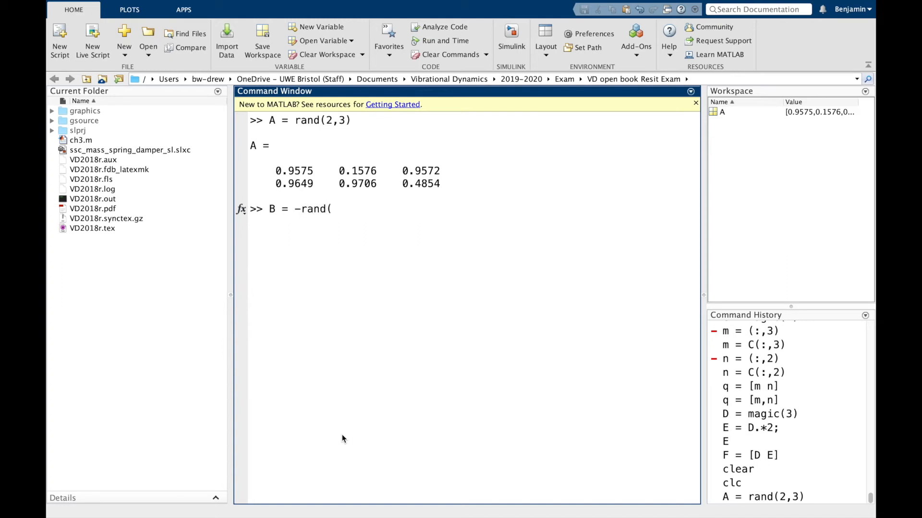
pyautogui.write('2,3);')
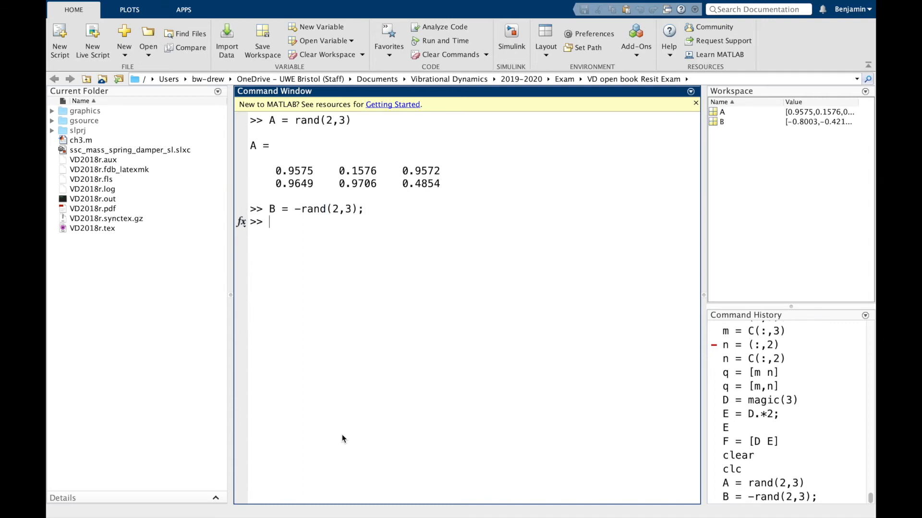
# - Create 3×4 random matrices C = rand(3,4) and D = -rand(3,4)
pyautogui.write('C =')
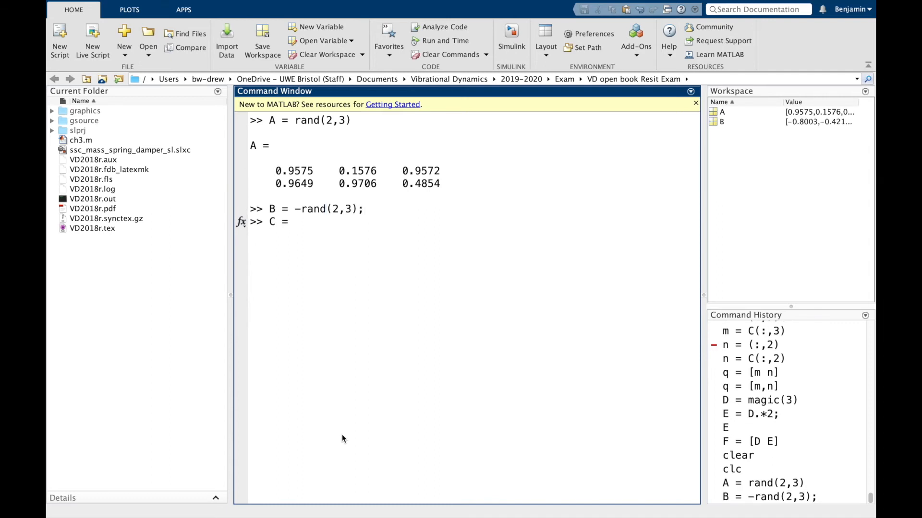
pyautogui.write('rand(3,4);')
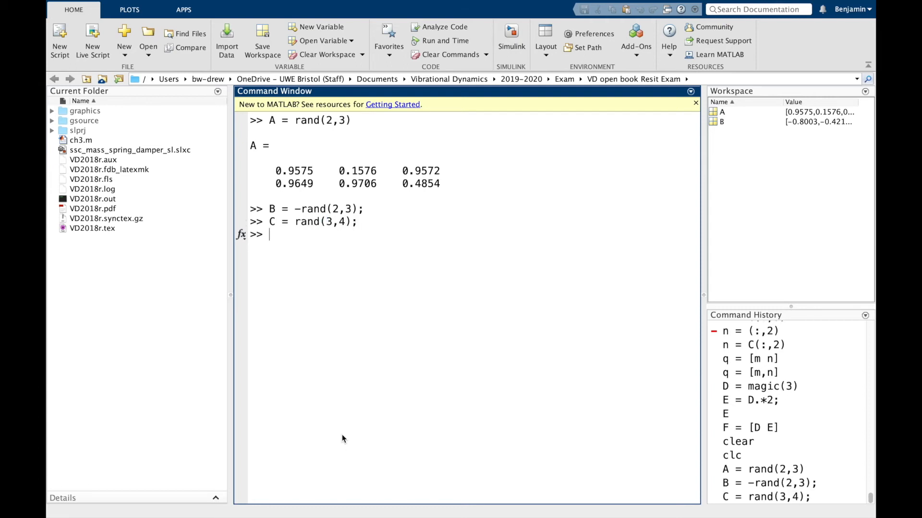
pyautogui.write('D = -rand(')
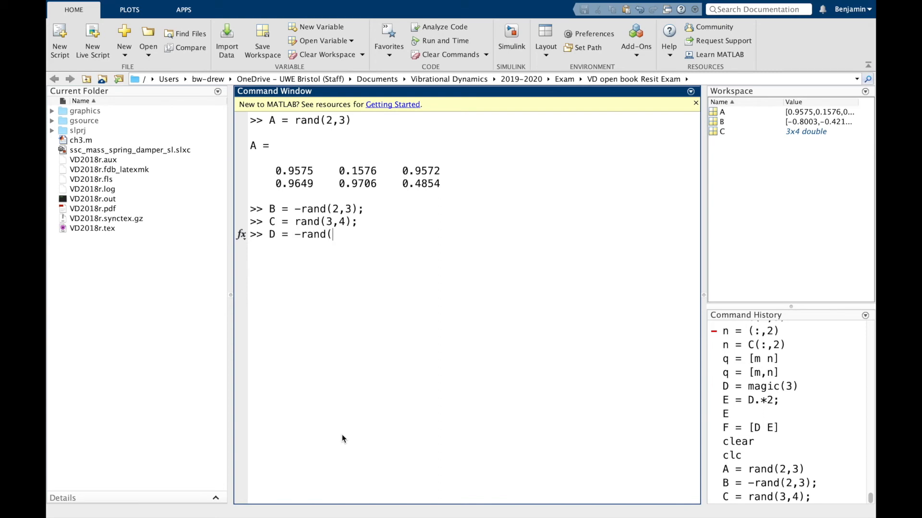
pyautogui.write('3,4)')
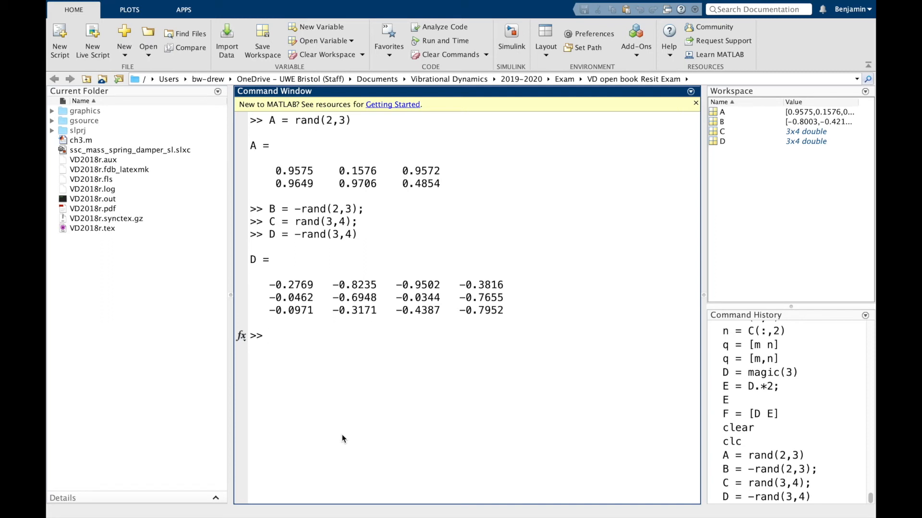
# - Join [A B] horizontally, then [A B C(2:3,:)] for a 2×10 result, and display C
pyautogui.write('[A B')
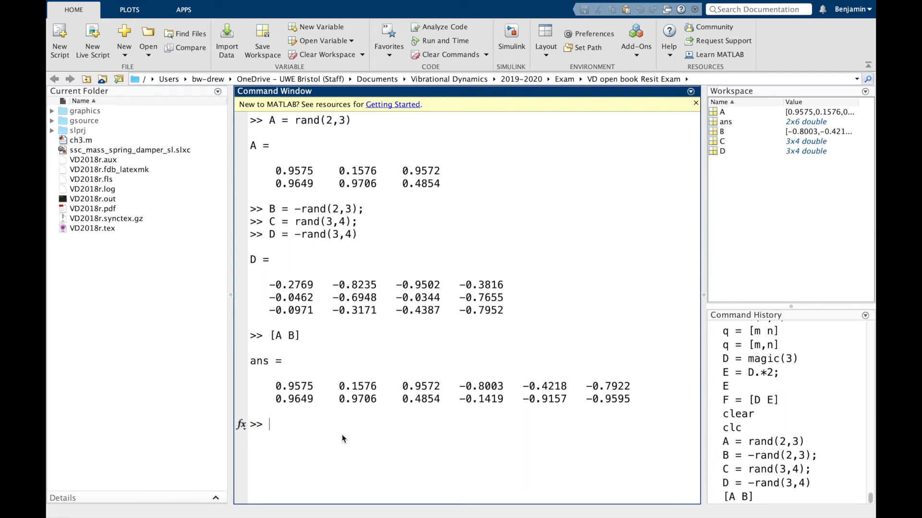
pyautogui.moveTo(620, 402)
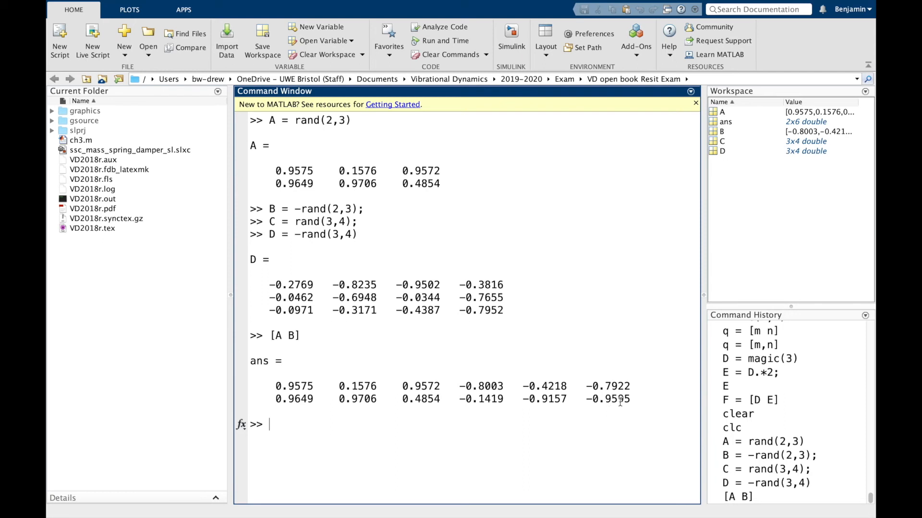
pyautogui.moveTo(652, 419)
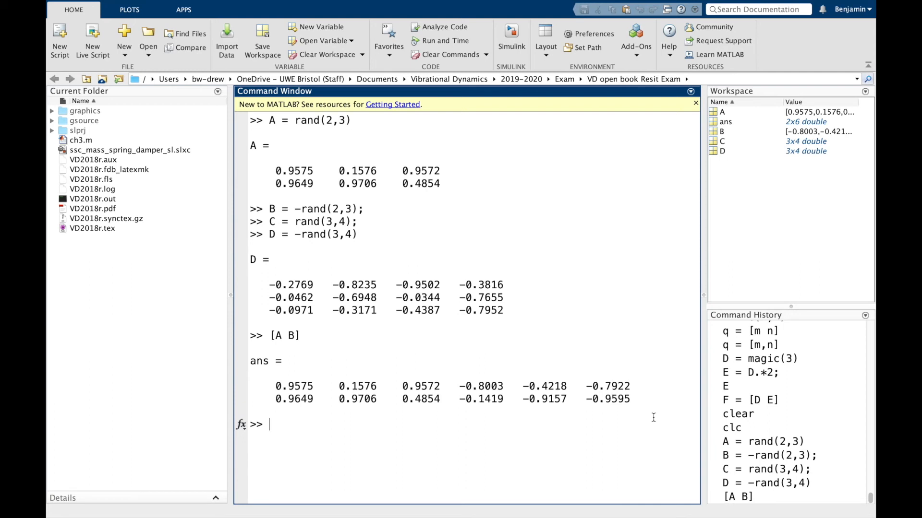
pyautogui.write('[A')
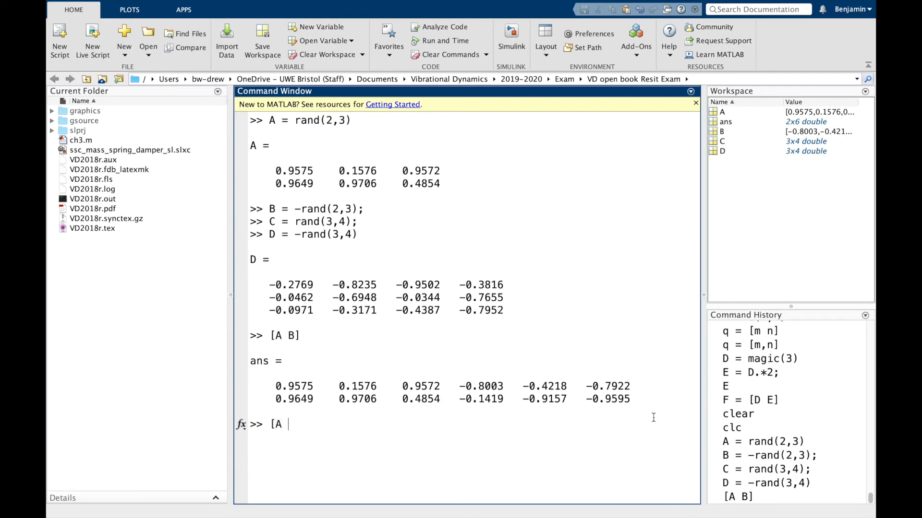
pyautogui.write('B C')
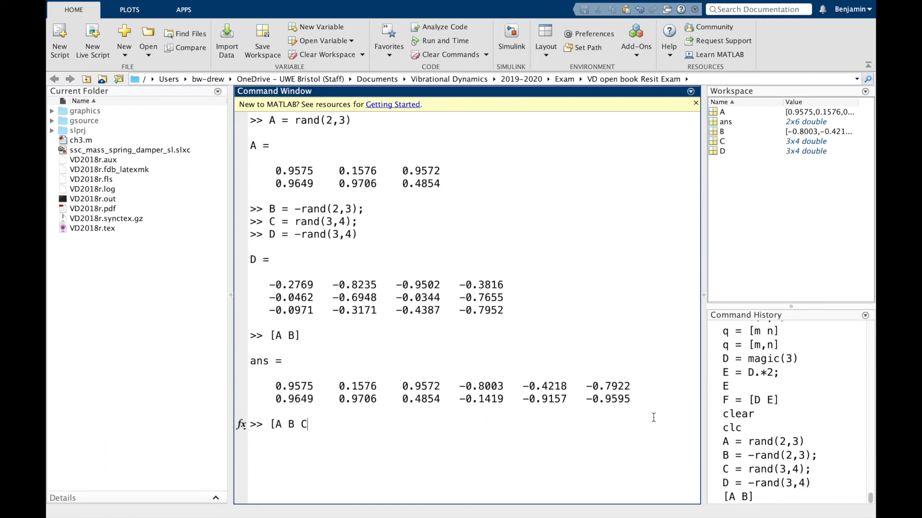
pyautogui.write('(')
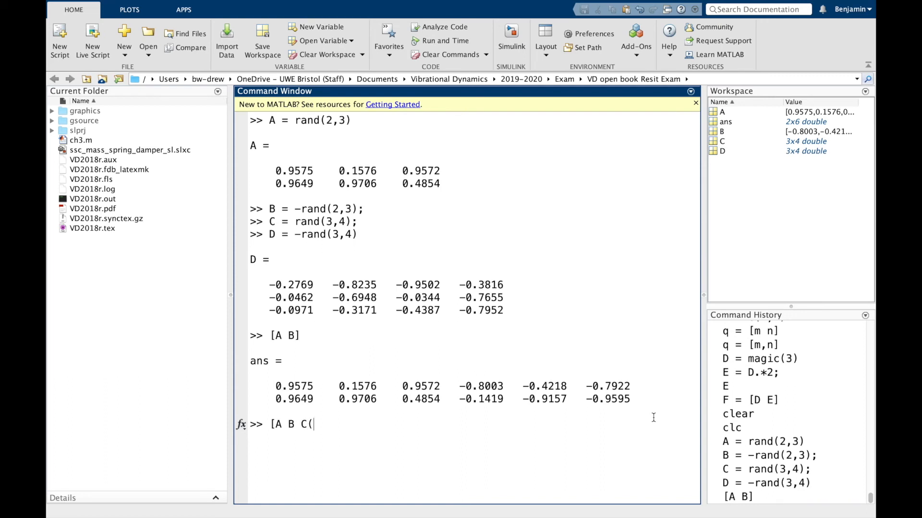
pyautogui.write('2:3')
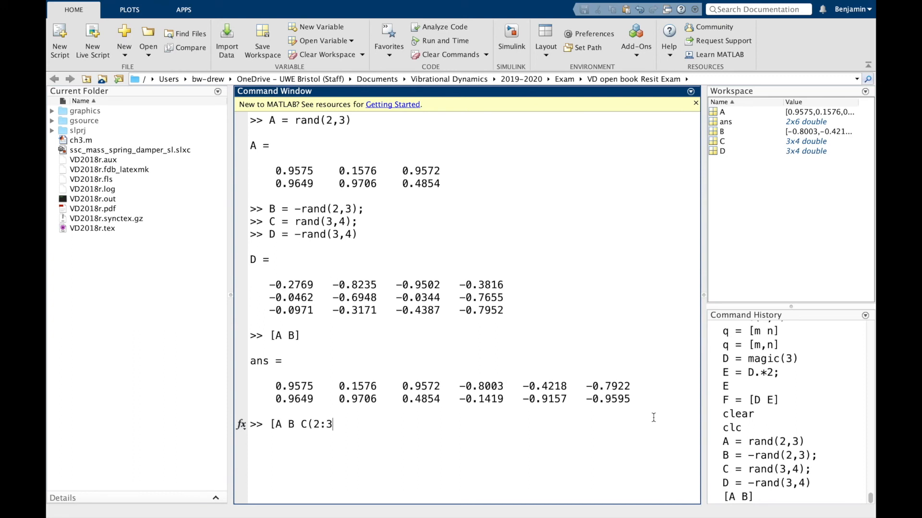
pyautogui.write(',:')
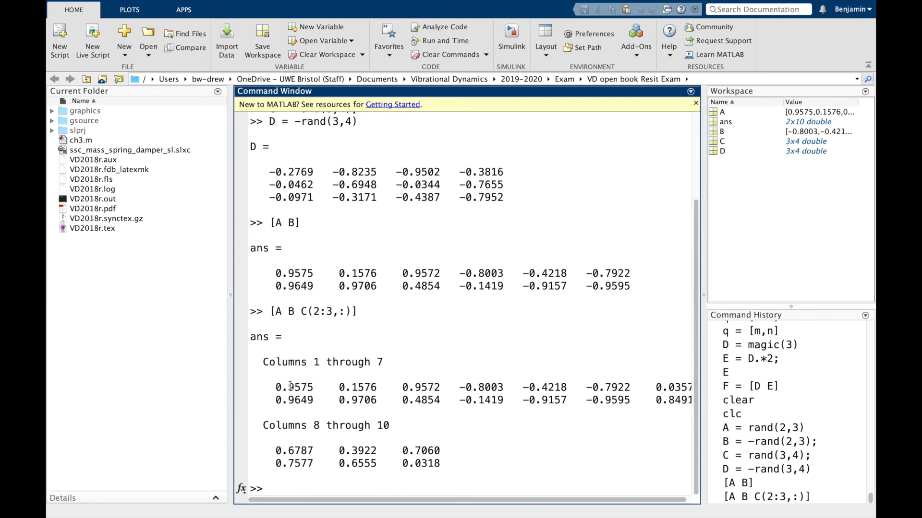
pyautogui.write('C')
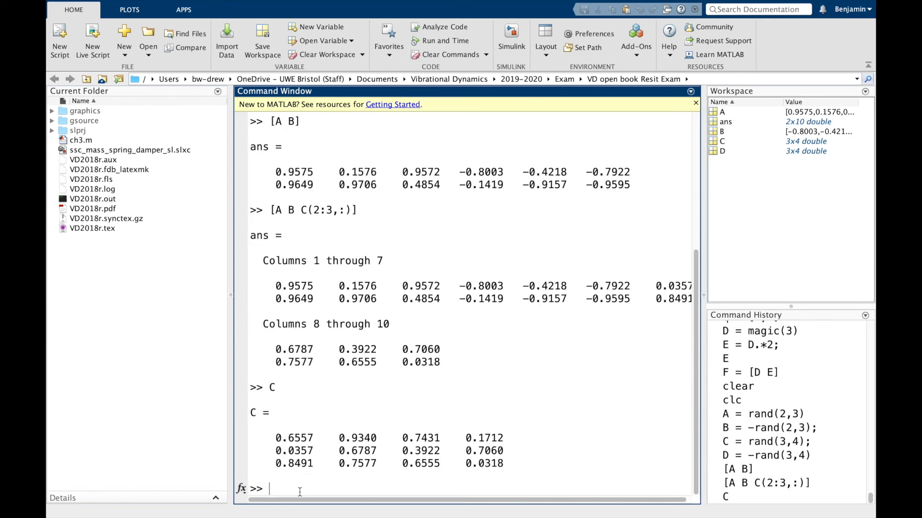
# - Stack A above B with [A; B], then [A; B; A] into a 6×3 matrix
pyautogui.write('A[')
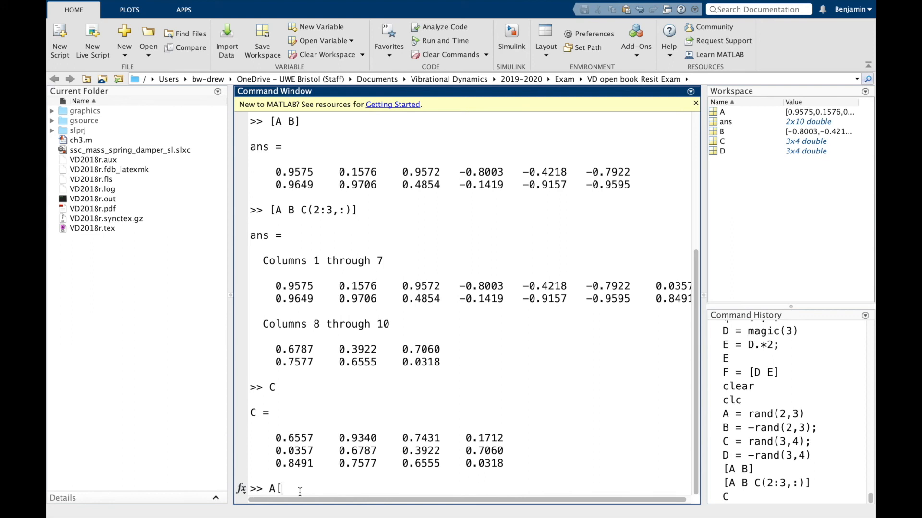
pyautogui.write('[A;')
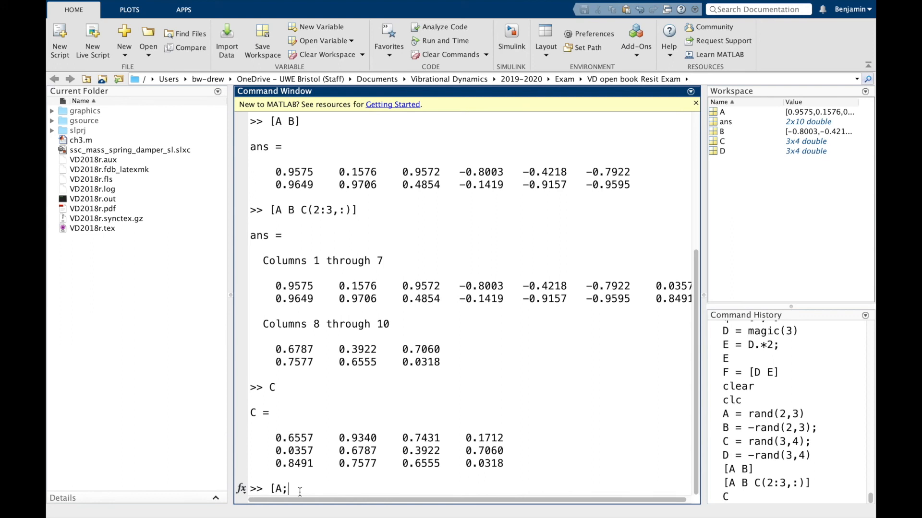
pyautogui.write('B]')
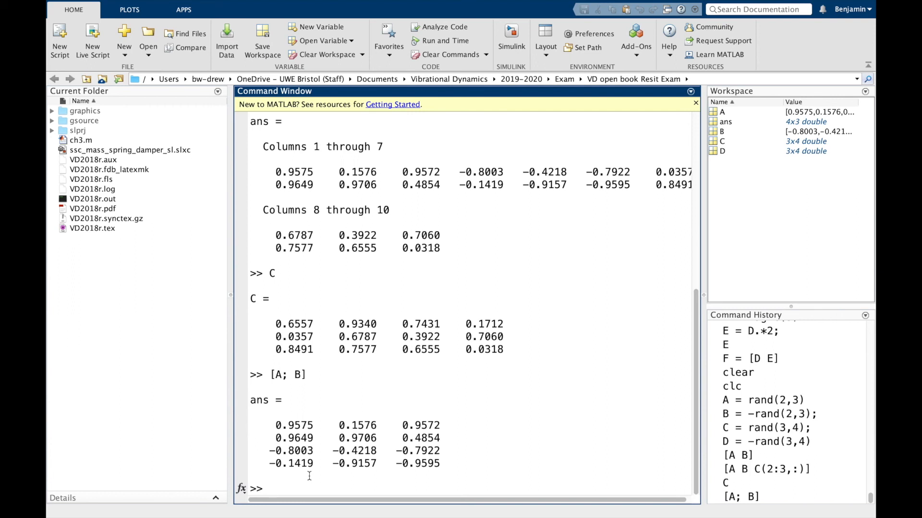
pyautogui.write('[A')
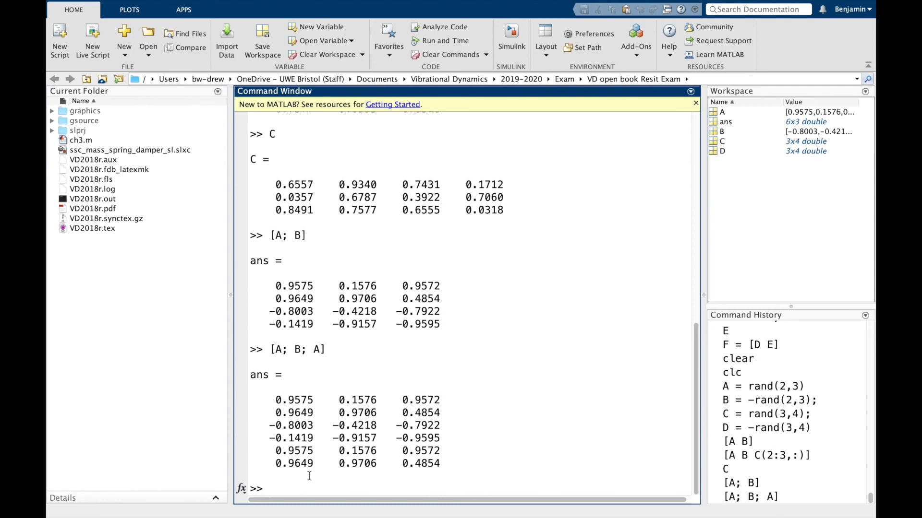
# - Display matrix D and its transpose D'
pyautogui.write('D')
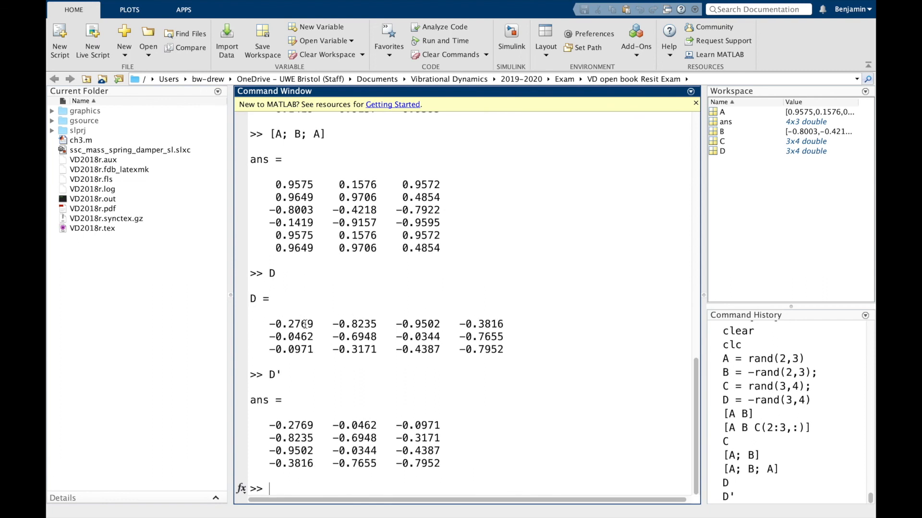
pyautogui.moveTo(287, 323)
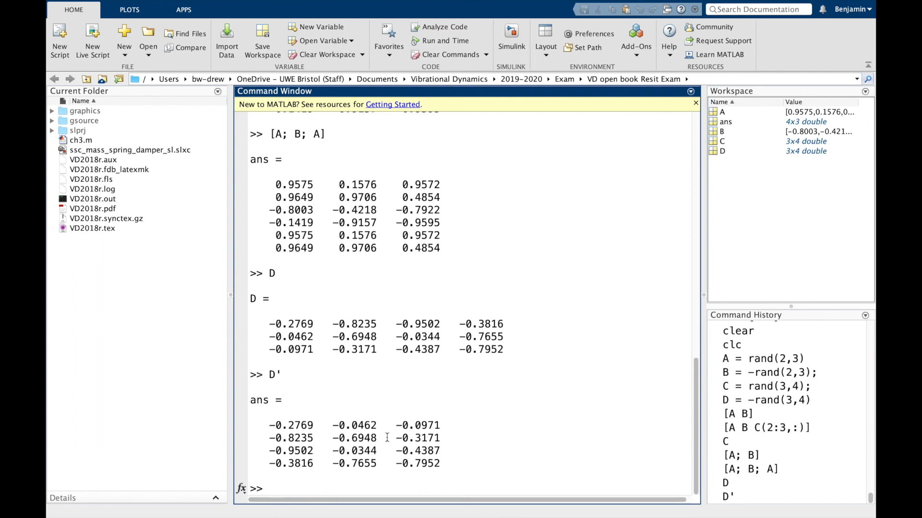
# - Start the block matrix [A B; B A; D' C' combining A, B and the transposes
pyautogui.write('[A B; B')
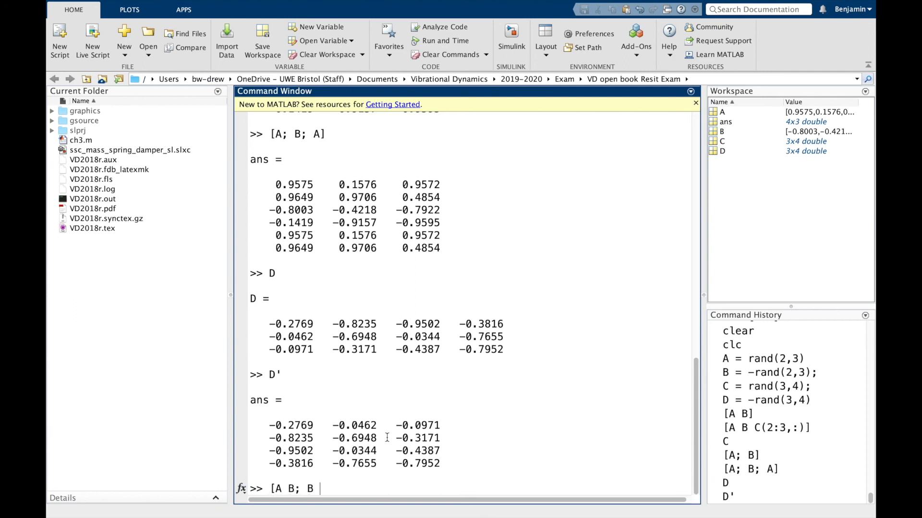
pyautogui.write('A;')
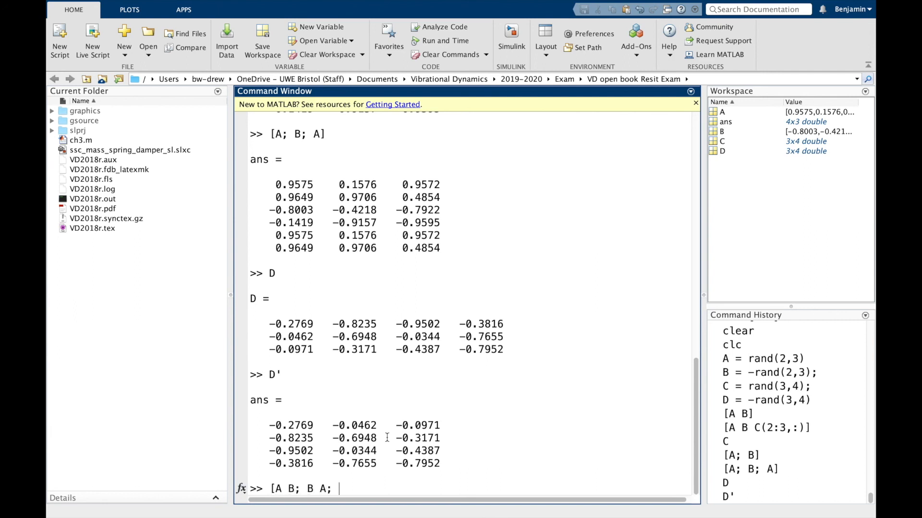
pyautogui.write("D' C'")
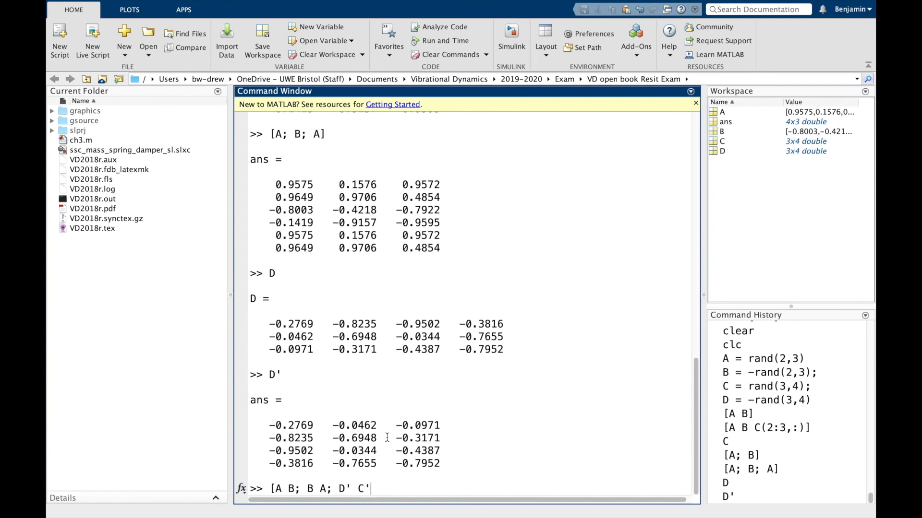